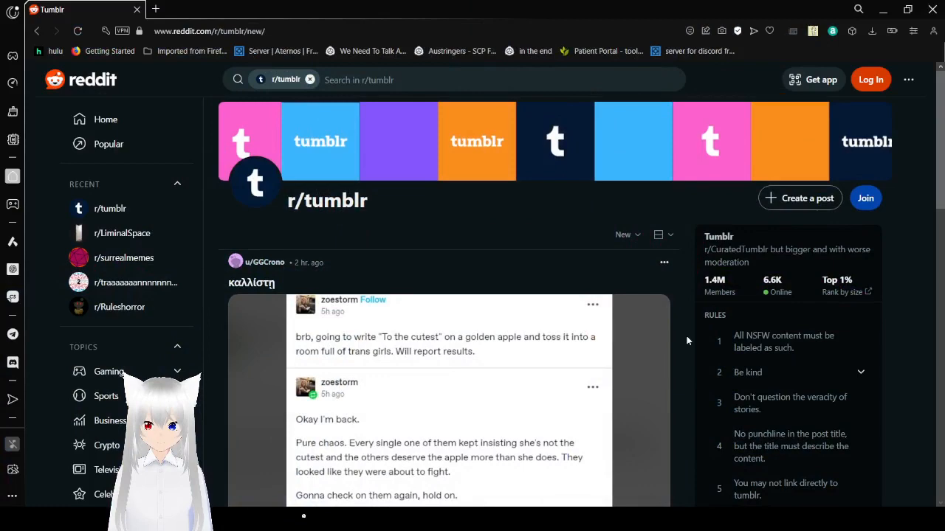
# Read the golden apple Tumblr thread down to its 2.7K votes and 72 comments.
pyautogui.scroll(-3)
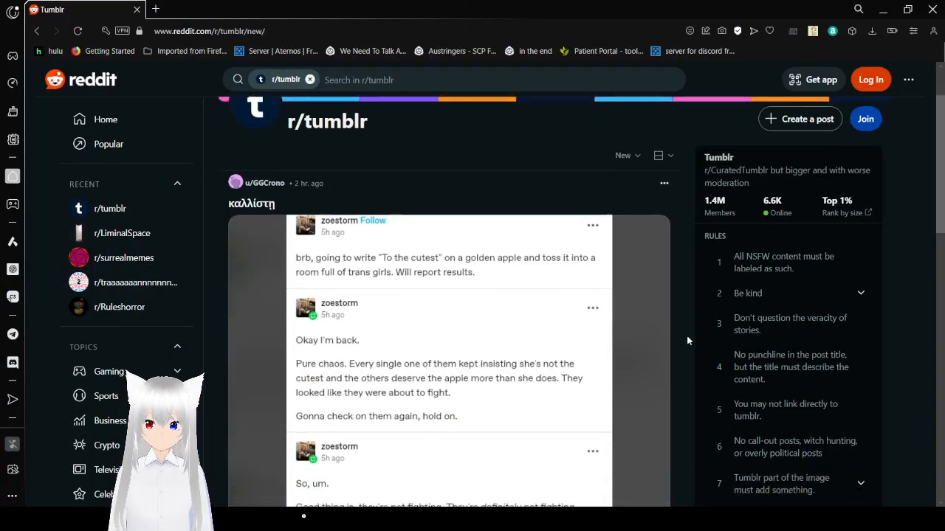
pyautogui.scroll(-3)
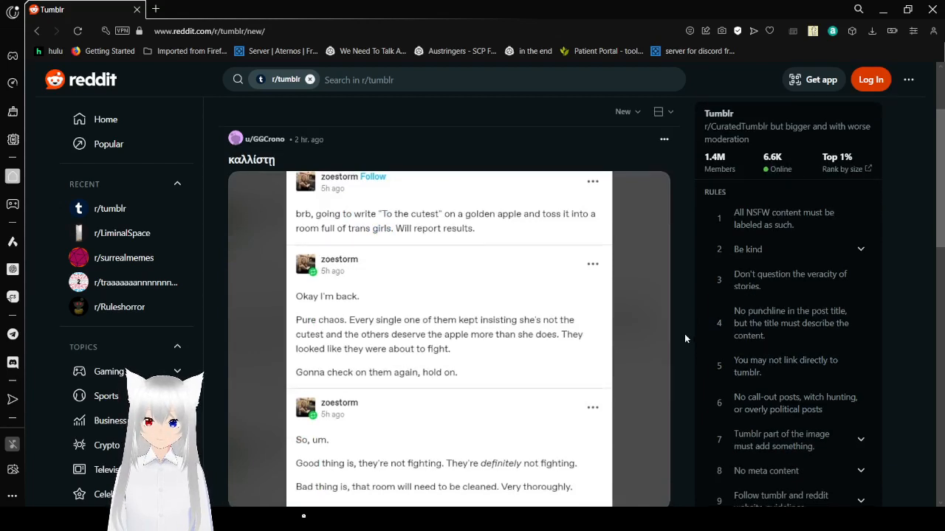
pyautogui.scroll(-3)
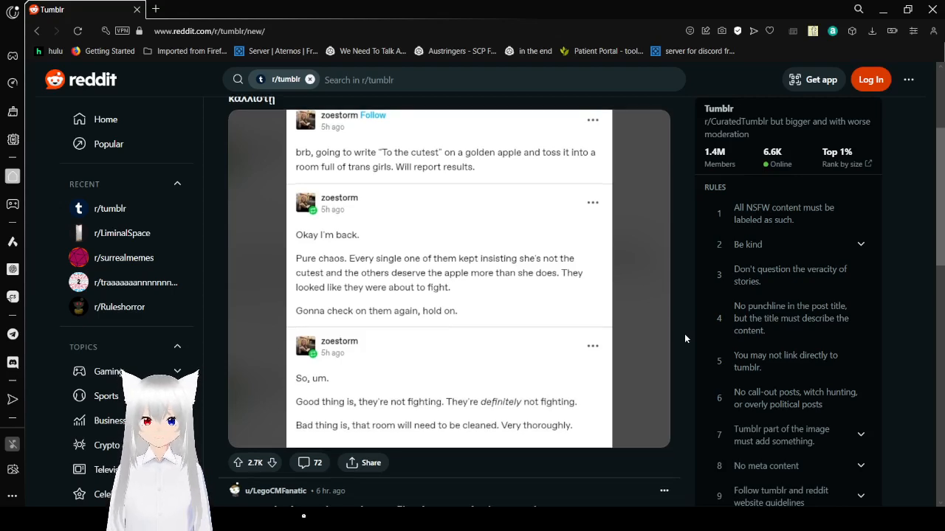
# Read the flip phone emoticons post, then reach the Killer Queen: Sheer Baguette Attack image.
pyautogui.scroll(-3)
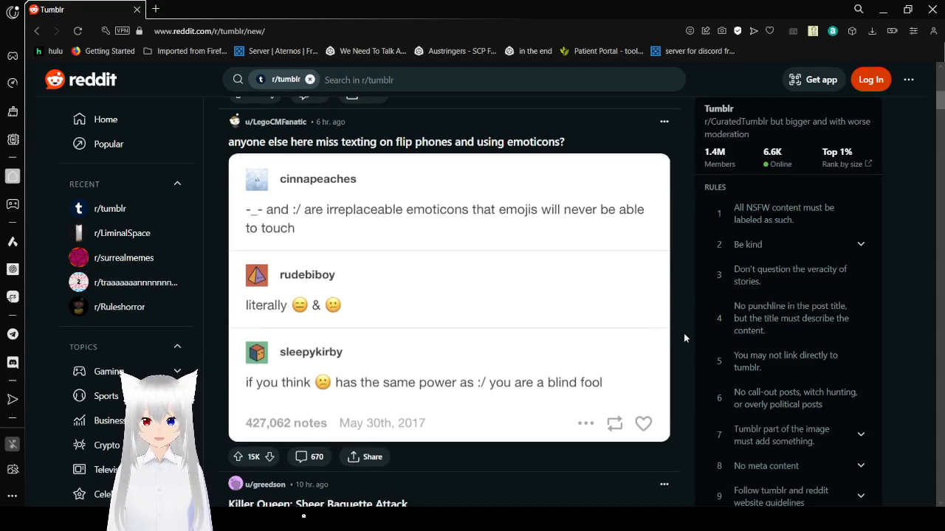
pyautogui.scroll(-3)
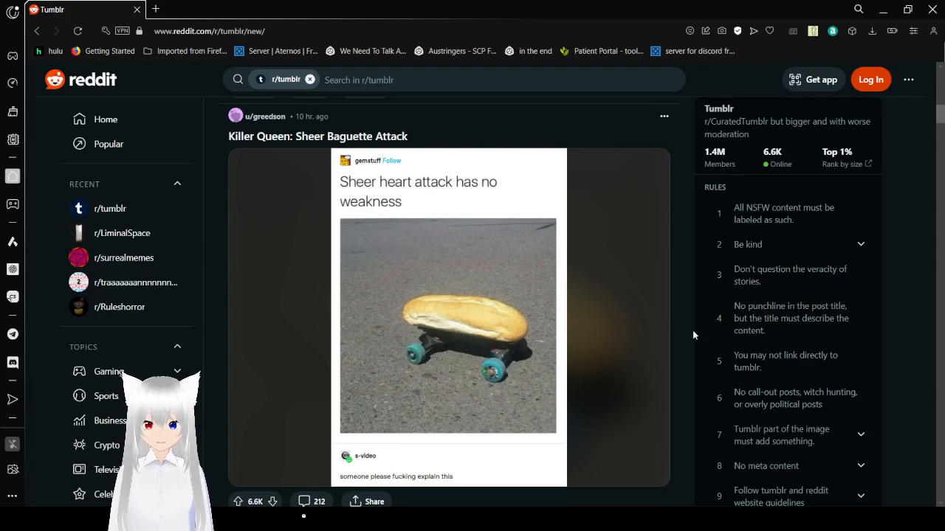
# Read the Dunning-Kruger of Dragon Nerds post down to its 19K votes bar.
pyautogui.scroll(-3)
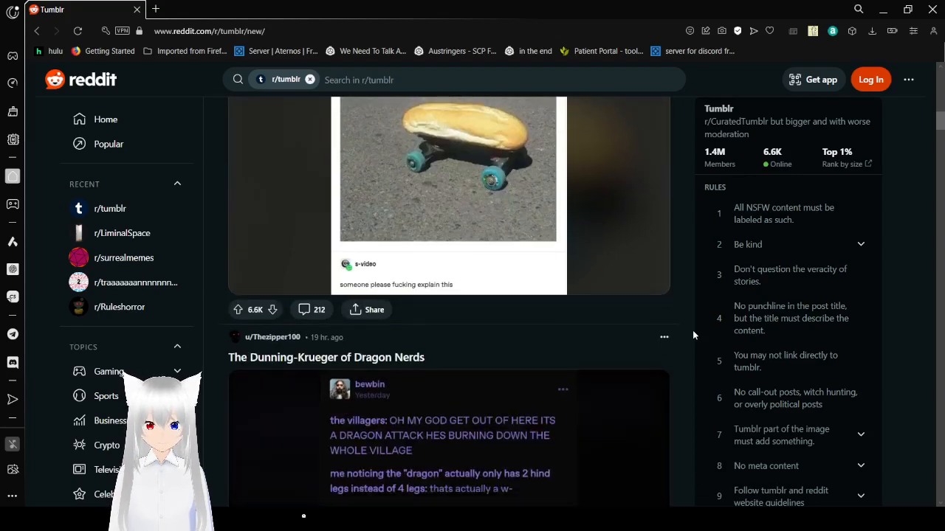
pyautogui.scroll(-3)
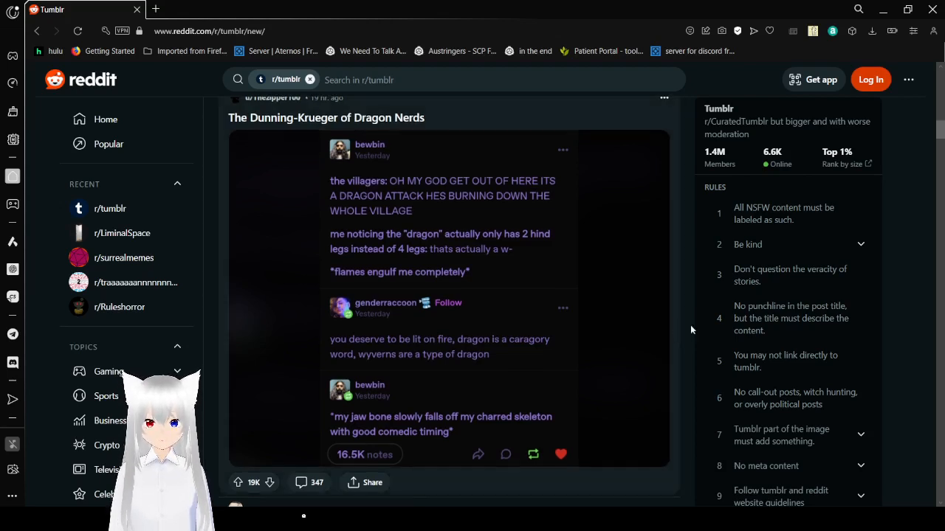
pyautogui.scroll(-3)
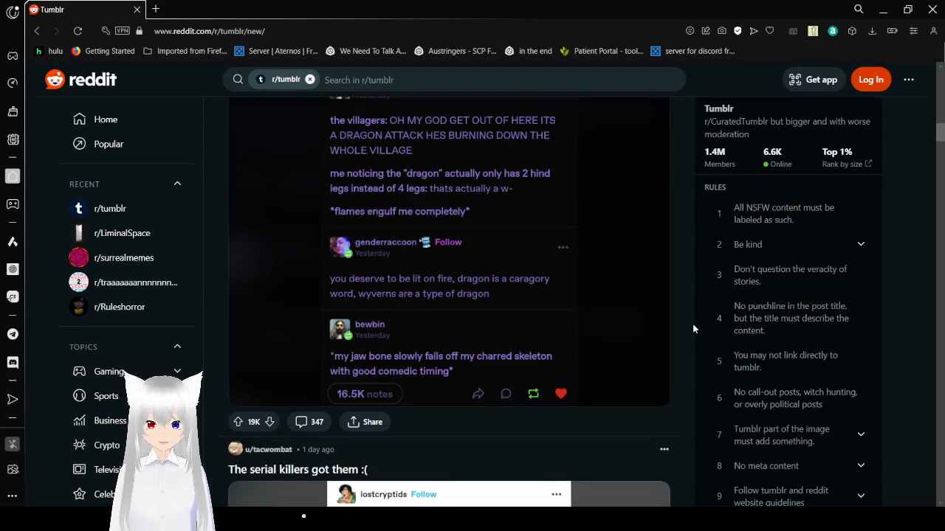
# Read 'The serial killers got them :(' to its counts, reaching the Mermaids and werewolves title.
pyautogui.scroll(-3)
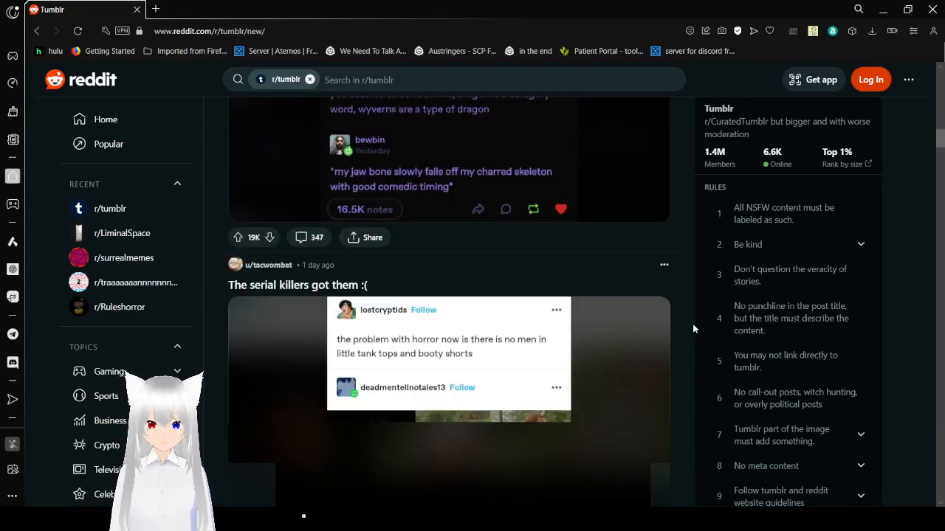
pyautogui.scroll(-3)
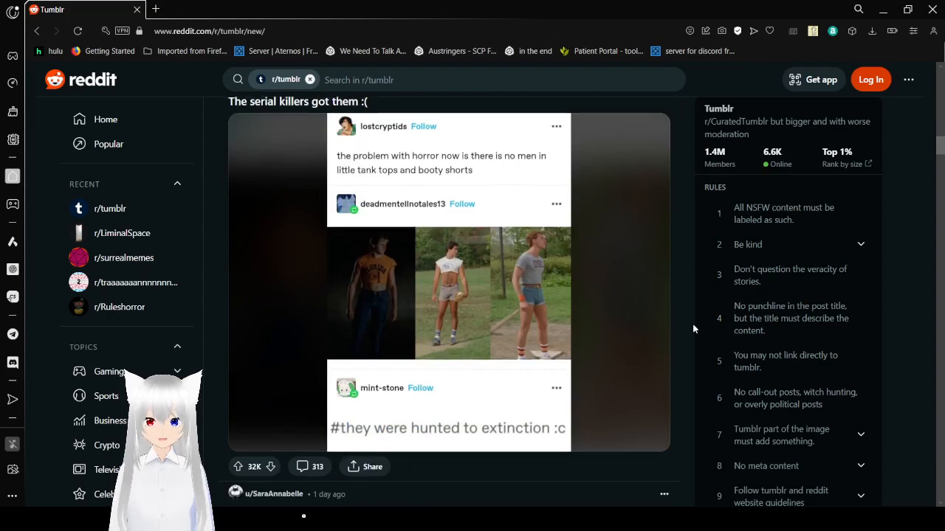
pyautogui.scroll(3)
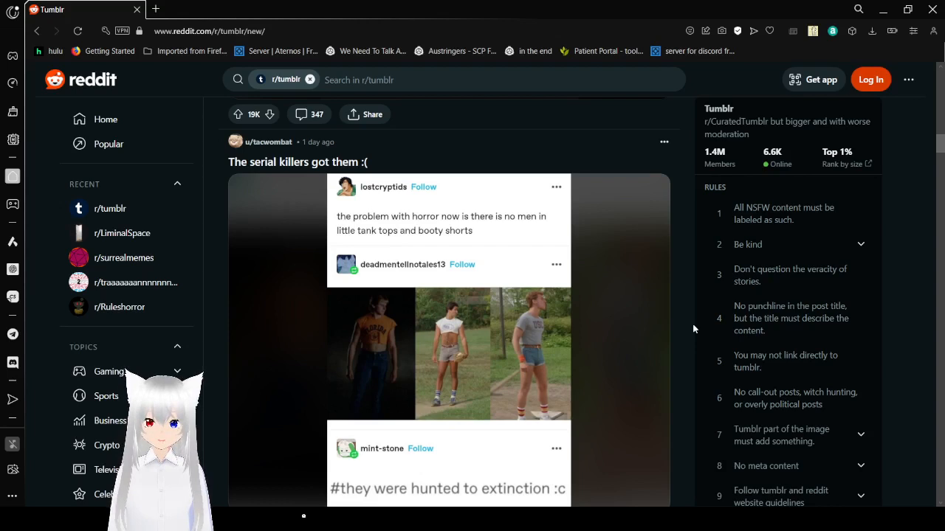
pyautogui.scroll(-3)
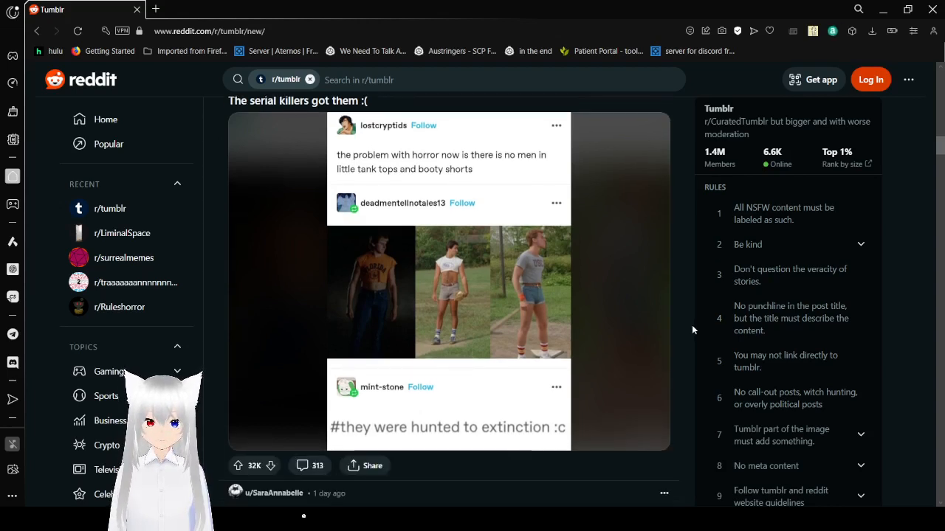
pyautogui.moveTo(685, 333)
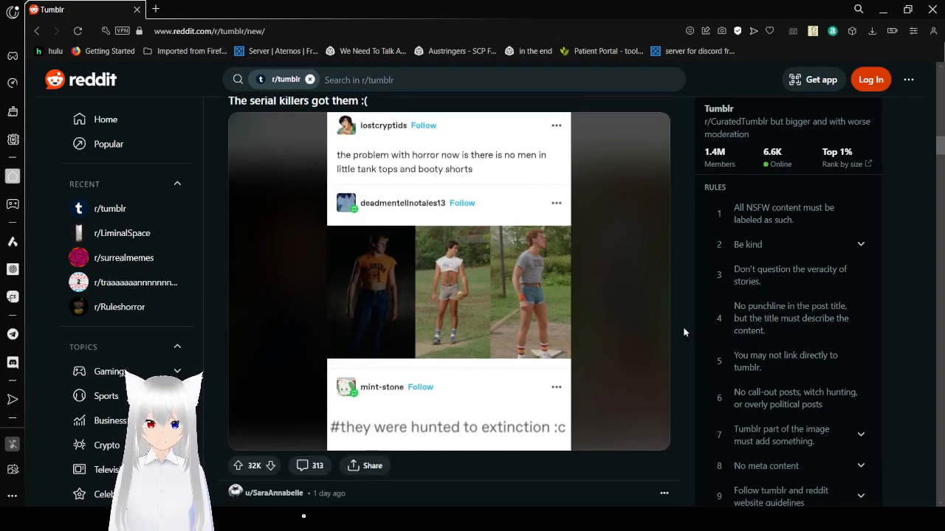
pyautogui.scroll(-3)
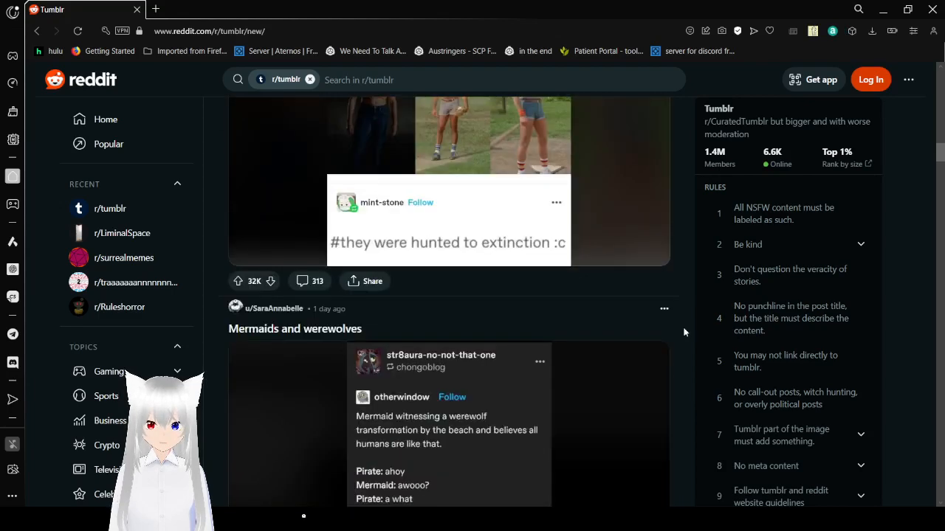
# Read the Mermaids and werewolves post, then the Dio coworker comic, reaching 'This is extremely real'.
pyautogui.scroll(-3)
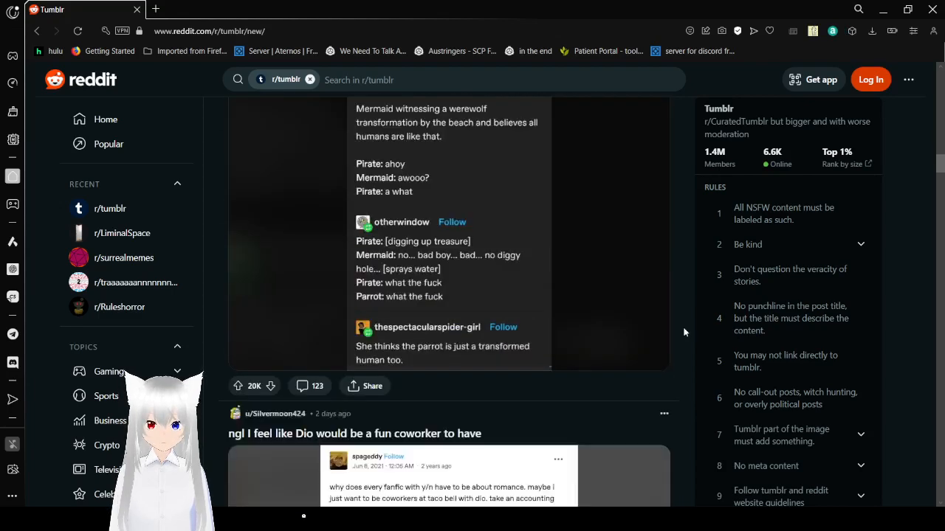
pyautogui.scroll(3)
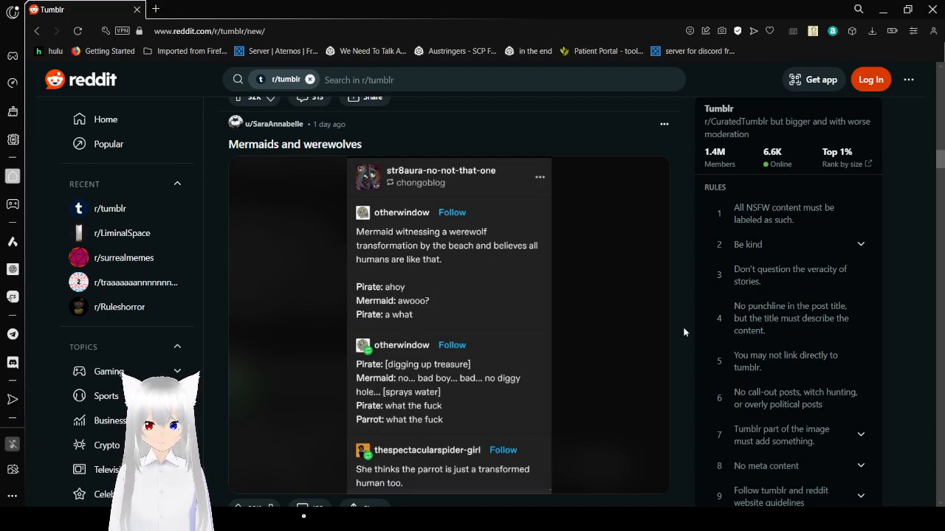
pyautogui.scroll(-3)
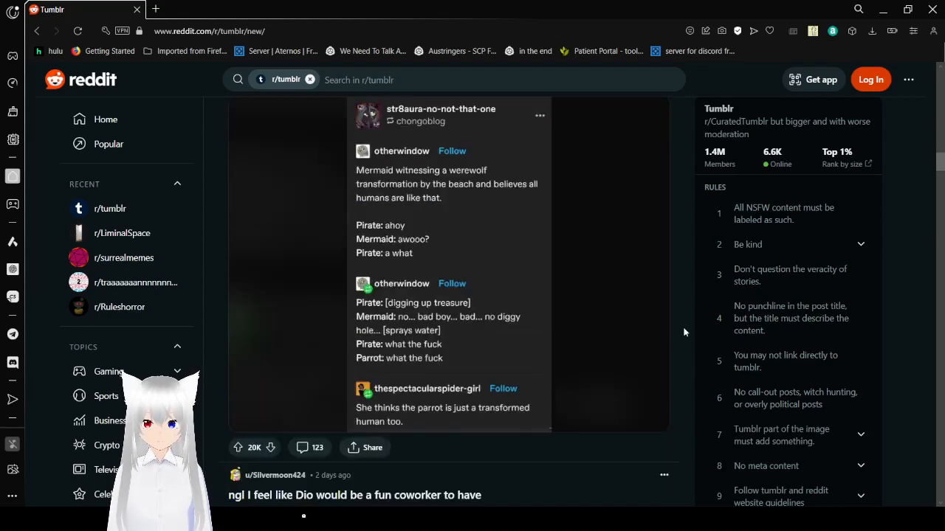
pyautogui.scroll(-3)
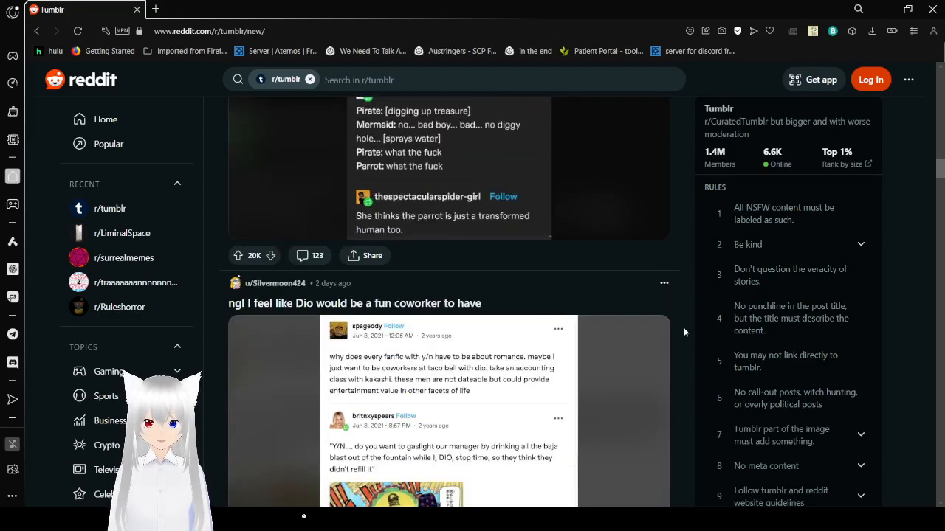
pyautogui.scroll(-3)
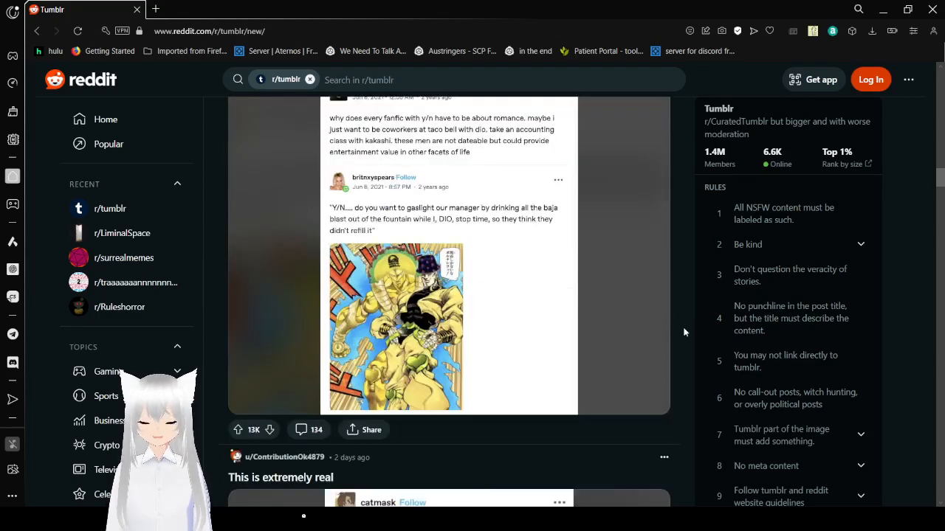
# Revisit the Dio post from its title, then show the 'This is extremely real' catmask post.
pyautogui.scroll(3)
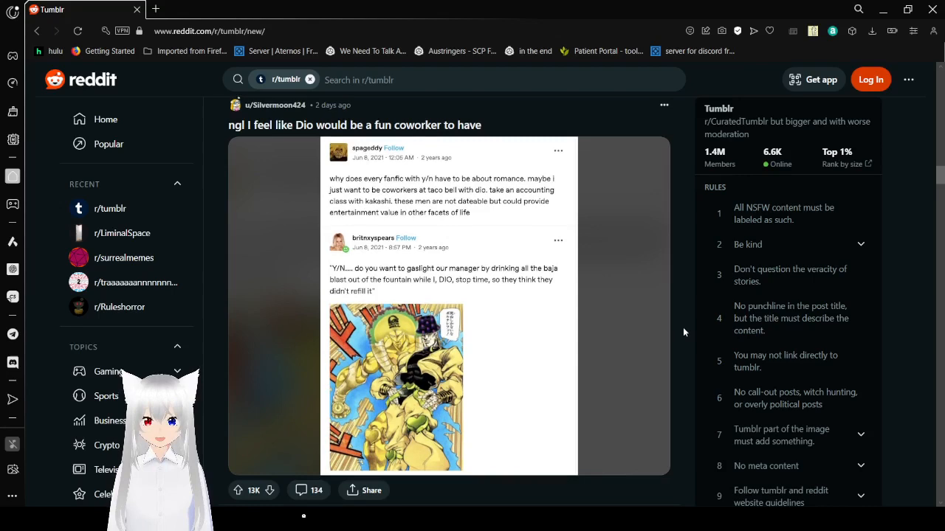
pyautogui.scroll(-3)
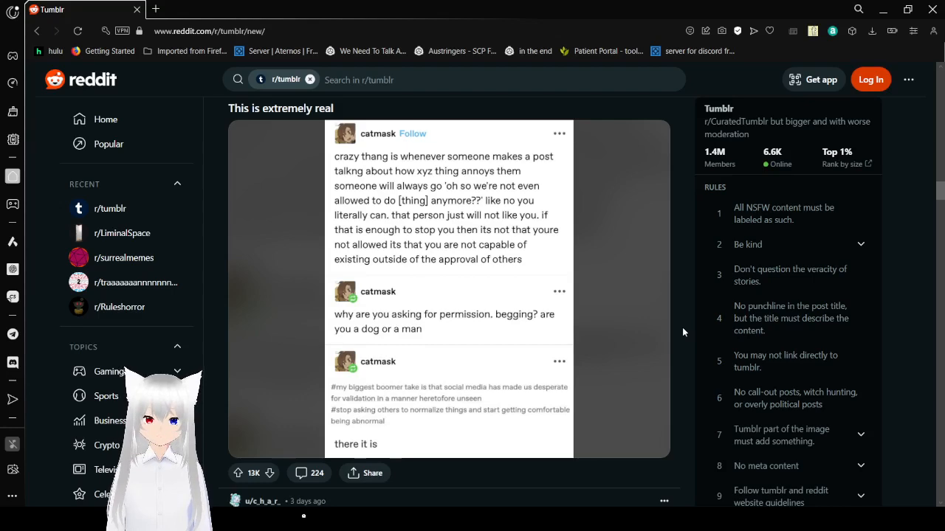
# Read past the 'amazing' cat post until 'to me, he's the main character' is fully shown.
pyautogui.scroll(-3)
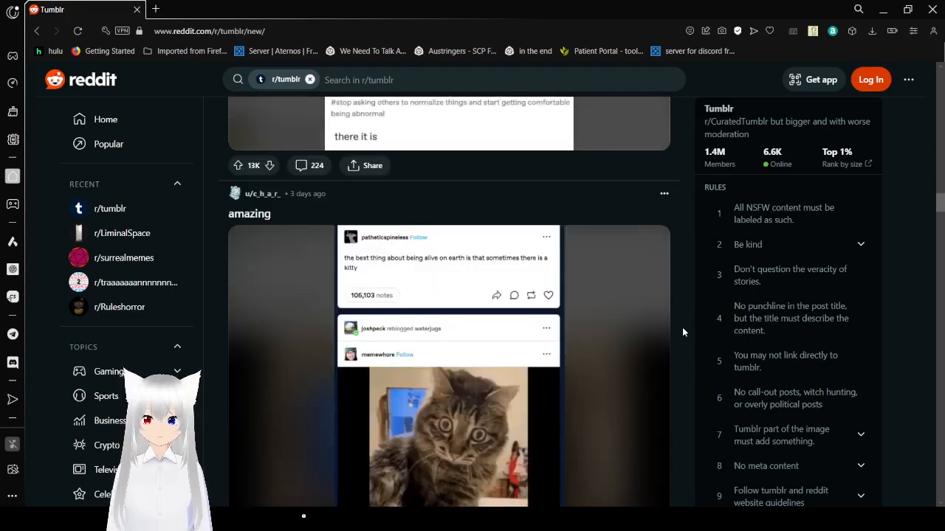
pyautogui.scroll(-3)
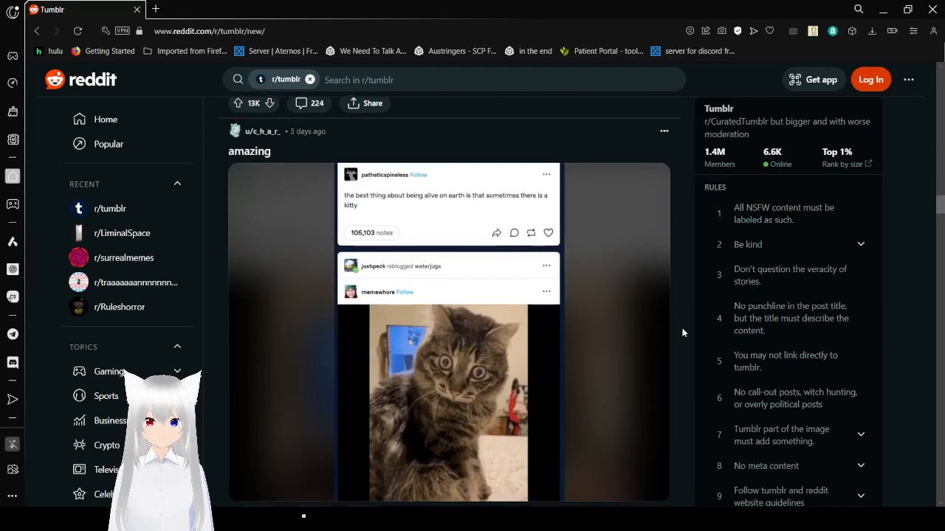
pyautogui.scroll(-3)
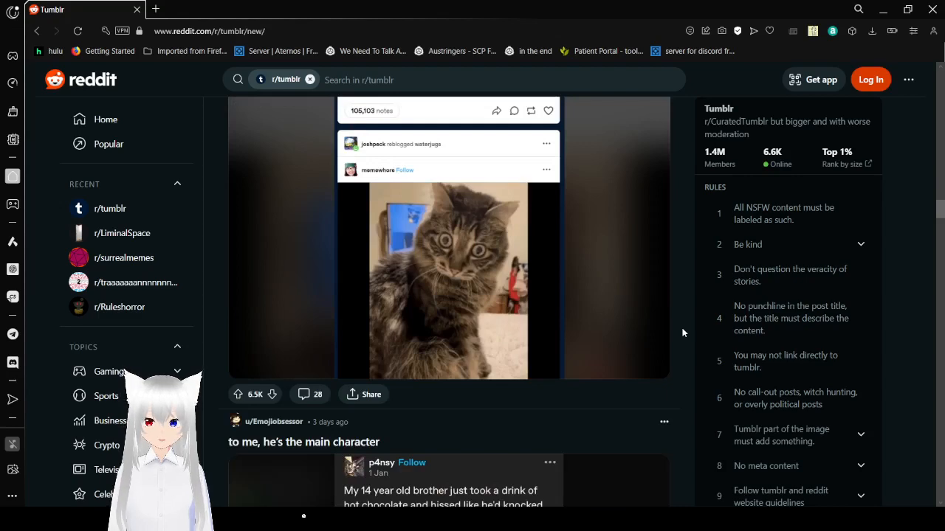
pyautogui.scroll(-3)
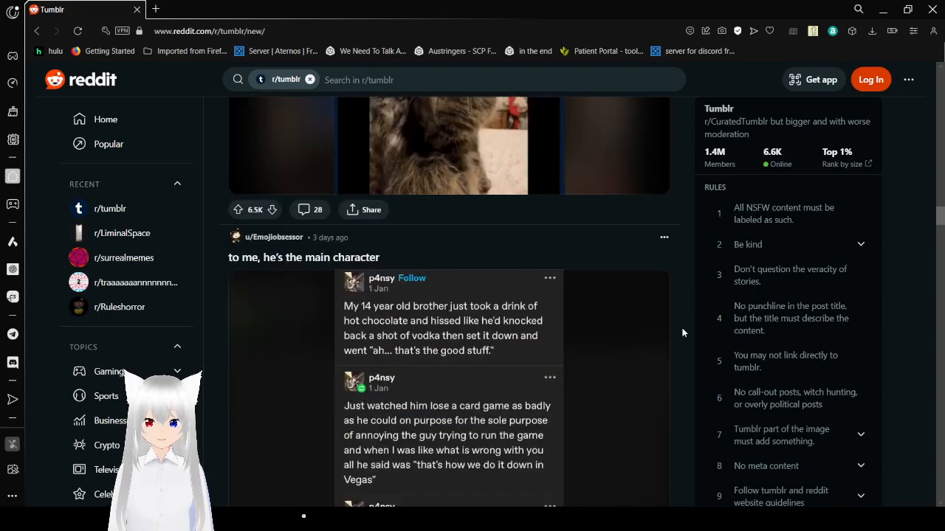
pyautogui.scroll(-3)
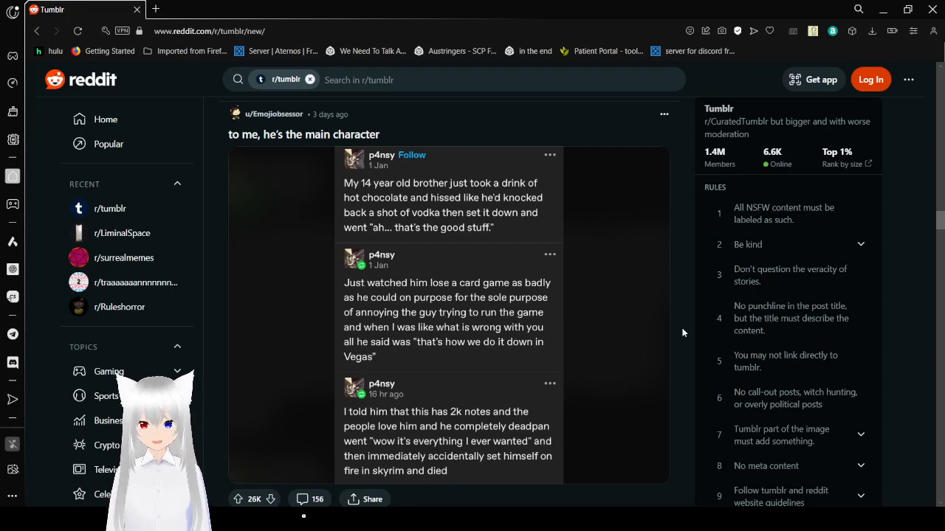
# Pass the Kim selfies post and reach the 'You should've become beautiful' butterfly post.
pyautogui.scroll(-3)
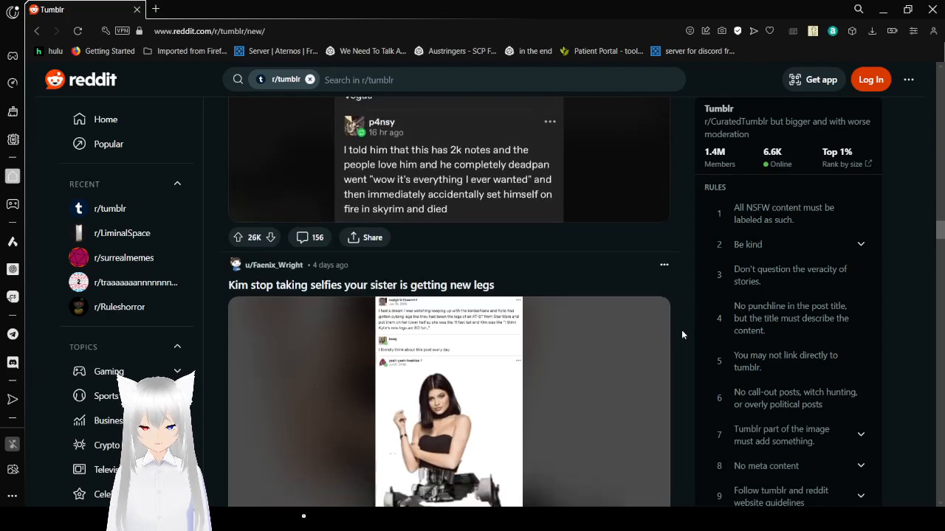
pyautogui.scroll(-3)
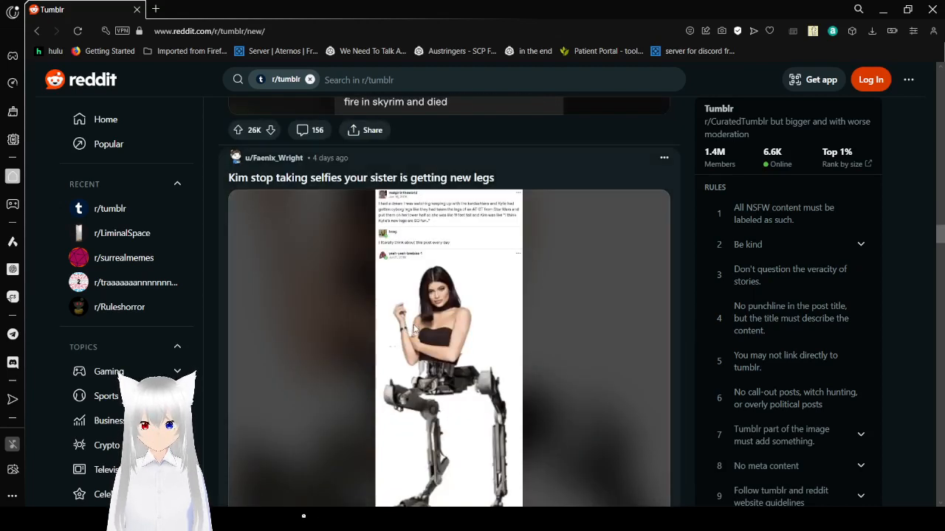
pyautogui.moveTo(505, 155)
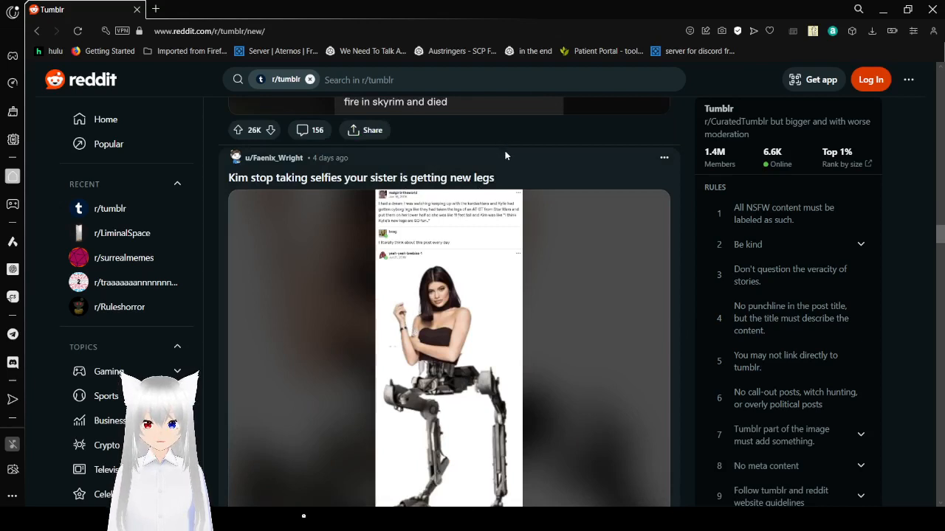
pyautogui.moveTo(694, 240)
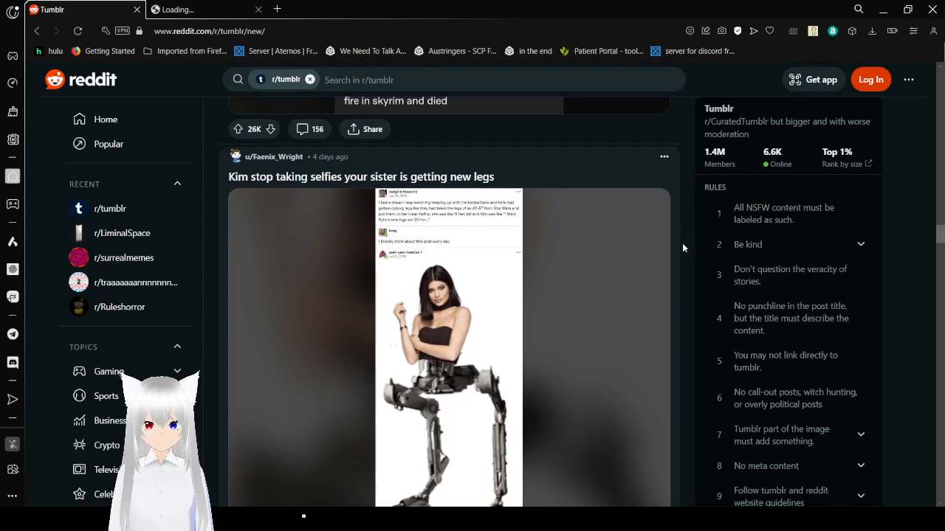
pyautogui.scroll(-3)
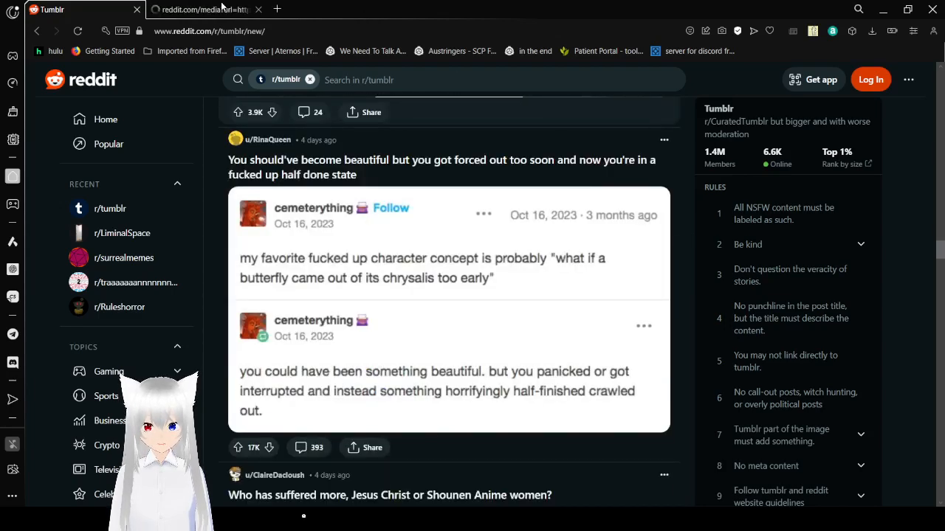
# Enlarge the Kylie cyborg-legs image in its media tab, read to the feet, then close it.
pyautogui.click(207, 9)
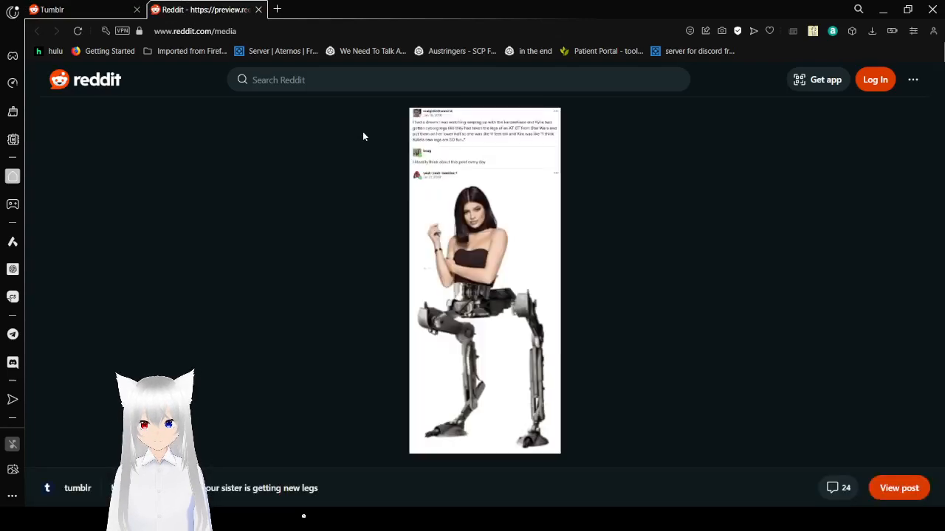
pyautogui.click(484, 279)
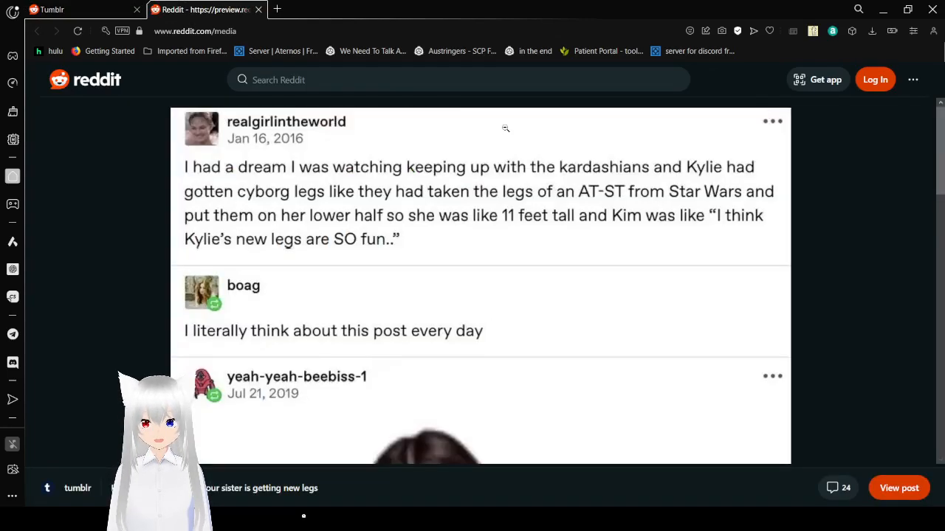
pyautogui.moveTo(846, 254)
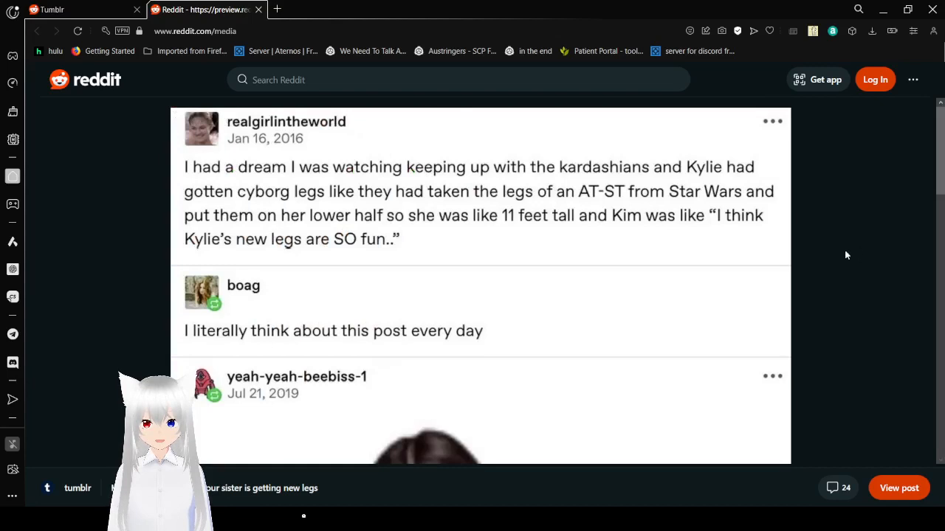
pyautogui.moveTo(835, 258)
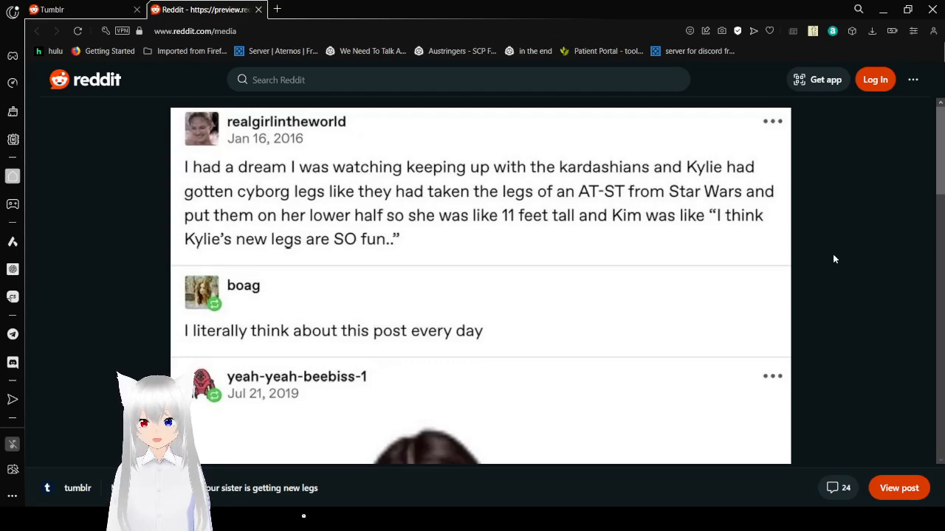
pyautogui.scroll(-3)
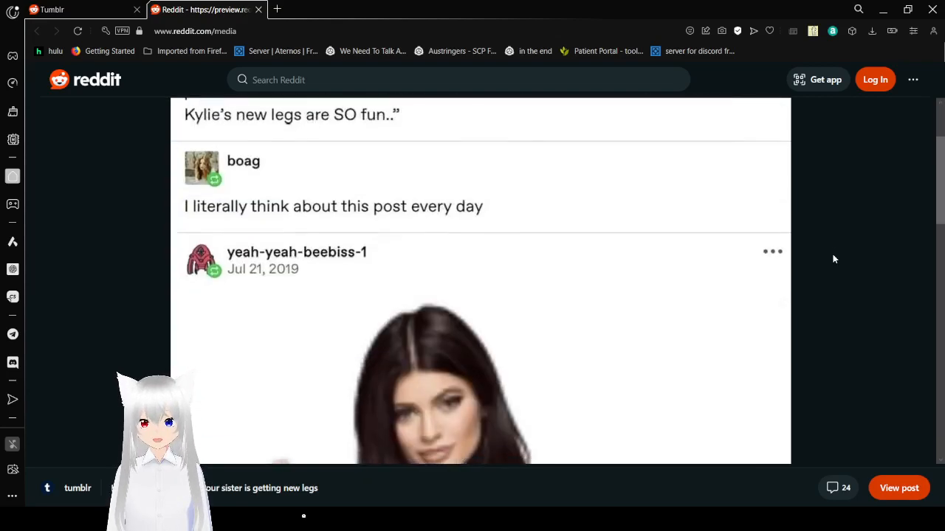
pyautogui.scroll(-3)
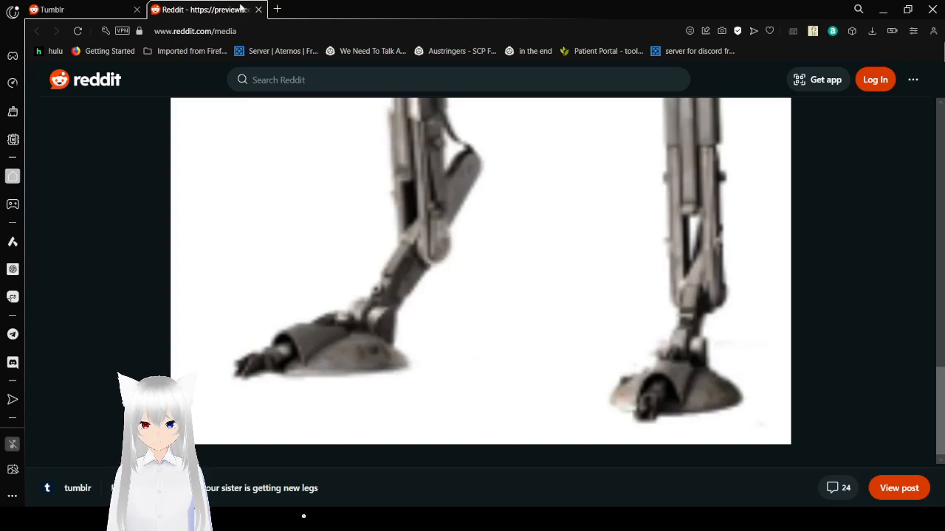
pyautogui.click(258, 9)
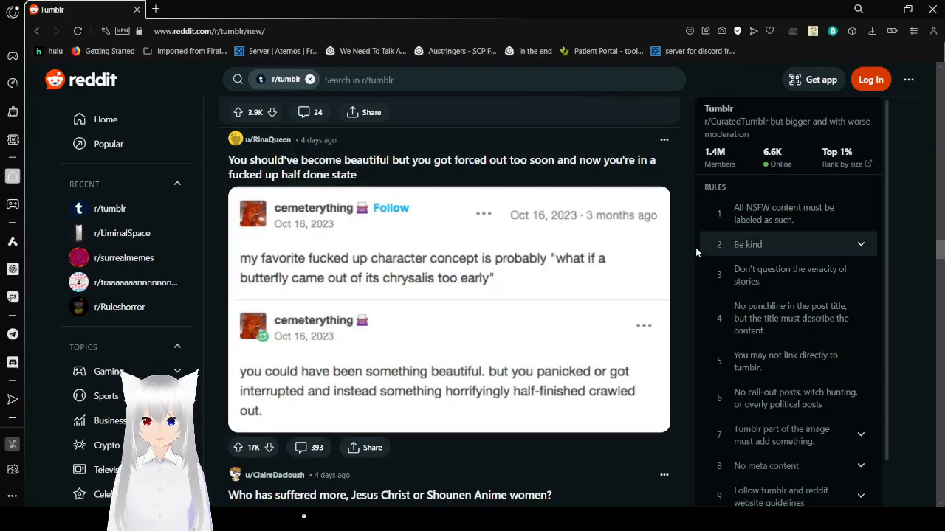
pyautogui.moveTo(687, 262)
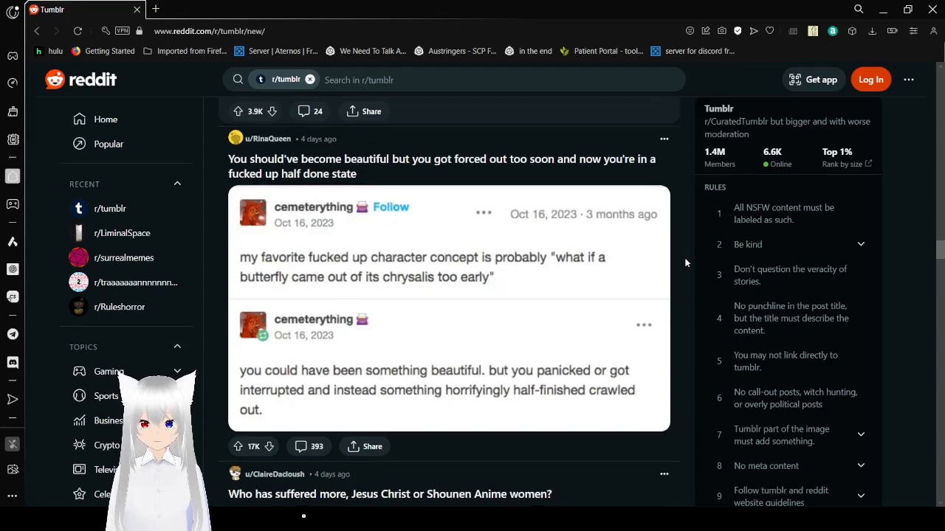
# Reveal the Jesus vs. Shounen Anime women poll showing 95.8% from 1,324 votes.
pyautogui.scroll(-3)
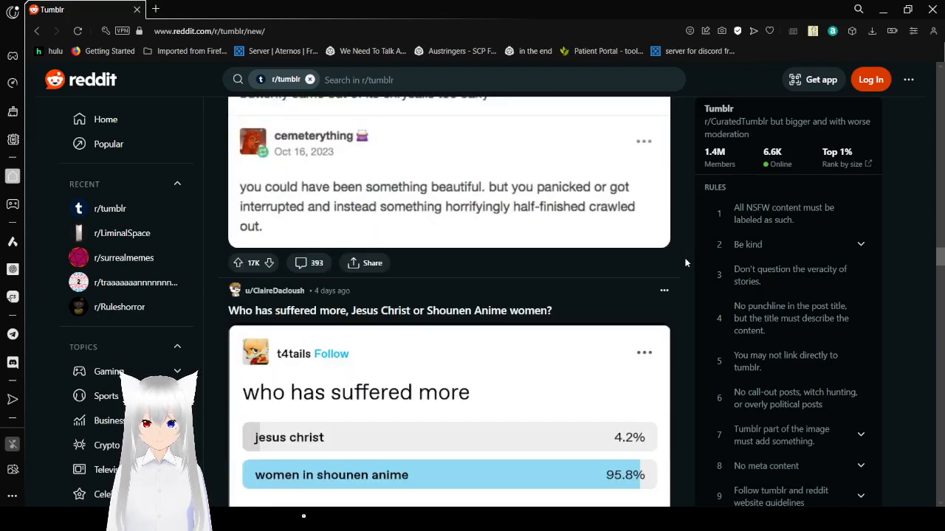
pyautogui.scroll(-3)
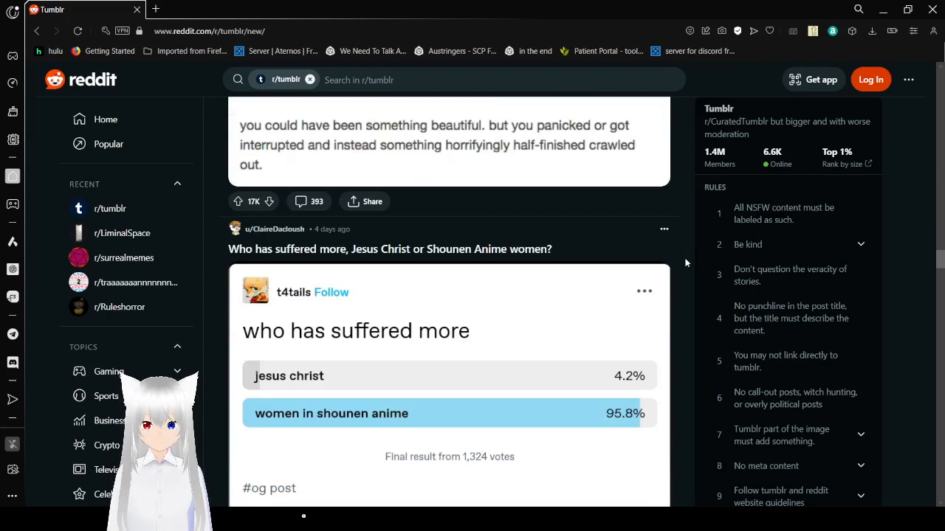
pyautogui.scroll(-3)
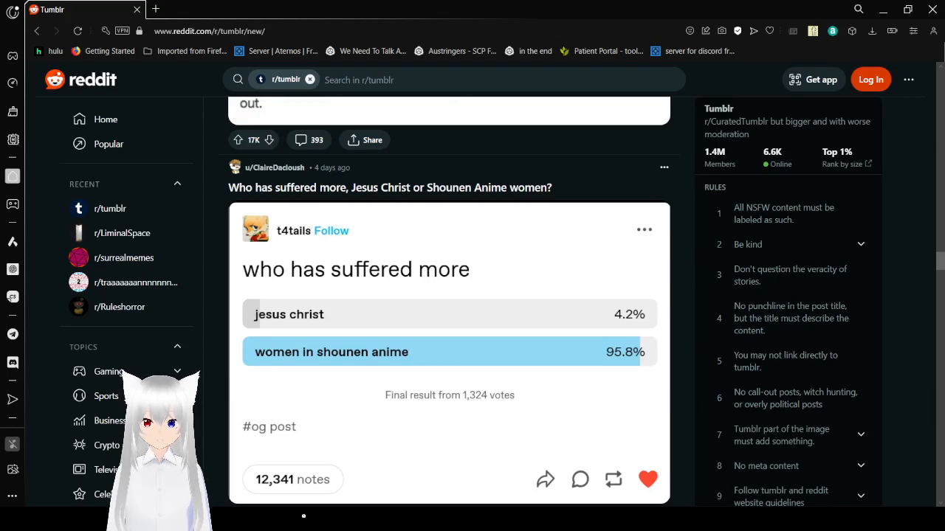
pyautogui.moveTo(692, 498)
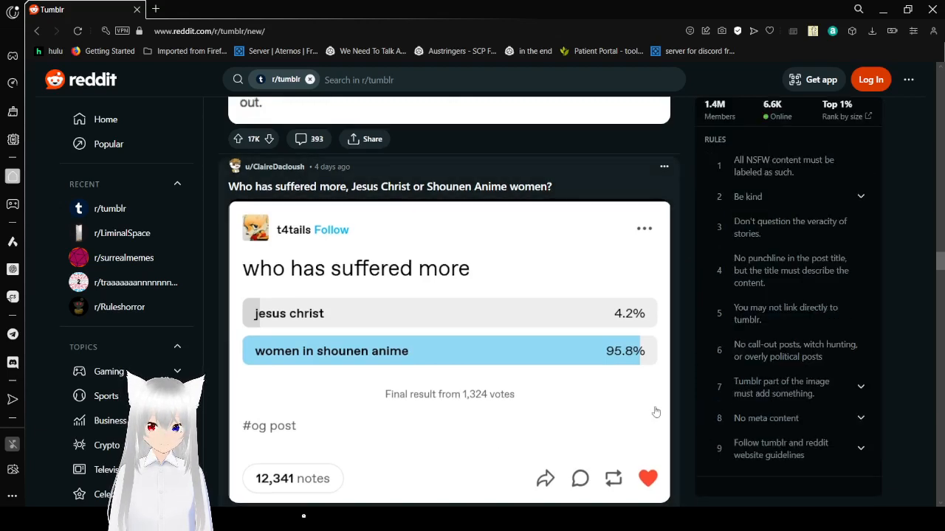
# Scroll past the poll and the NSFW 'Goop' post to the Garfield 'Canon event?' comic.
pyautogui.scroll(-3)
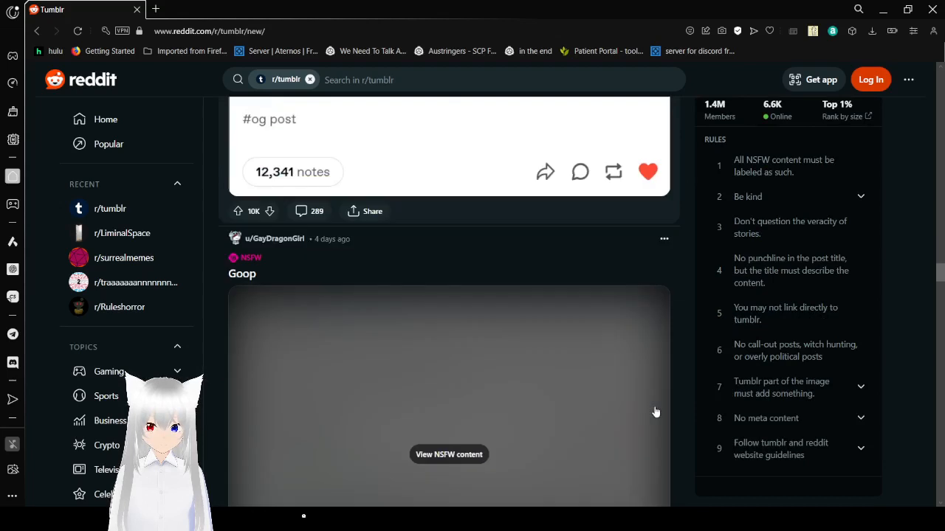
pyautogui.scroll(-3)
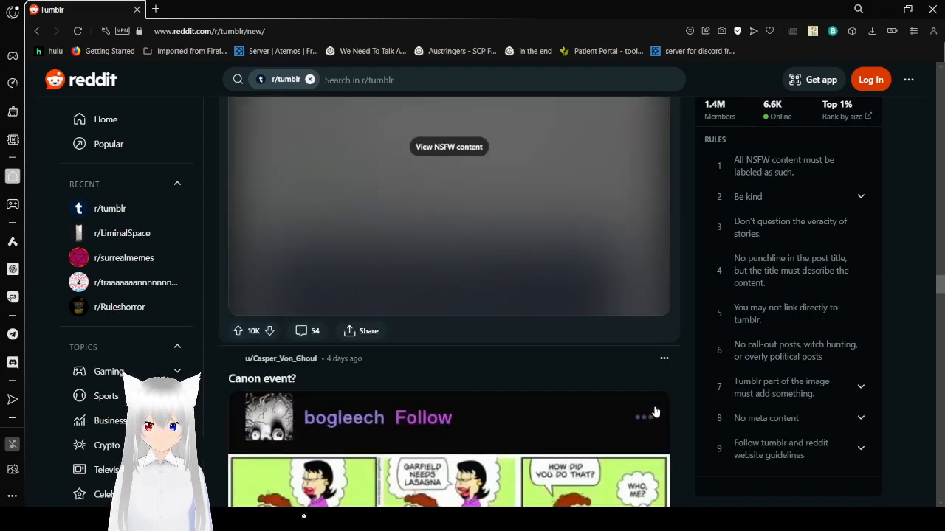
pyautogui.scroll(-3)
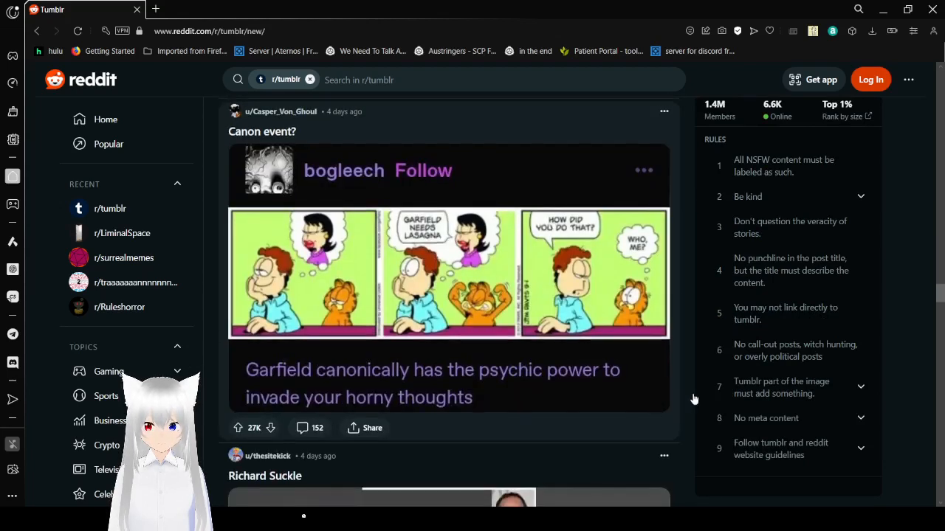
pyautogui.scroll(-3)
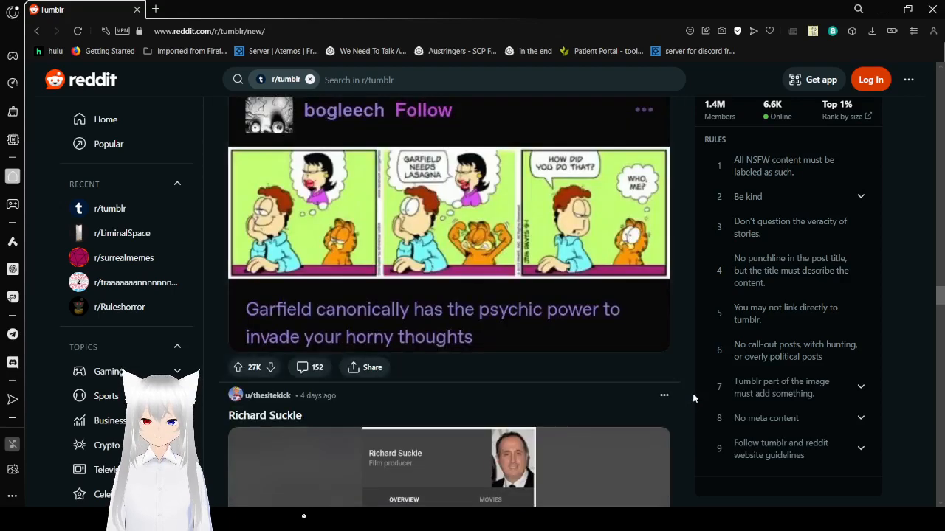